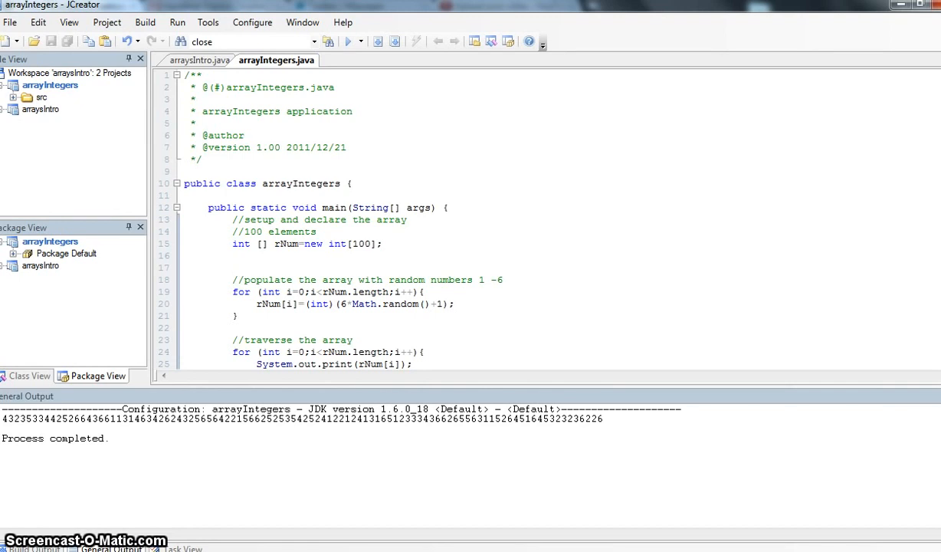
mouse_move(177, 236)
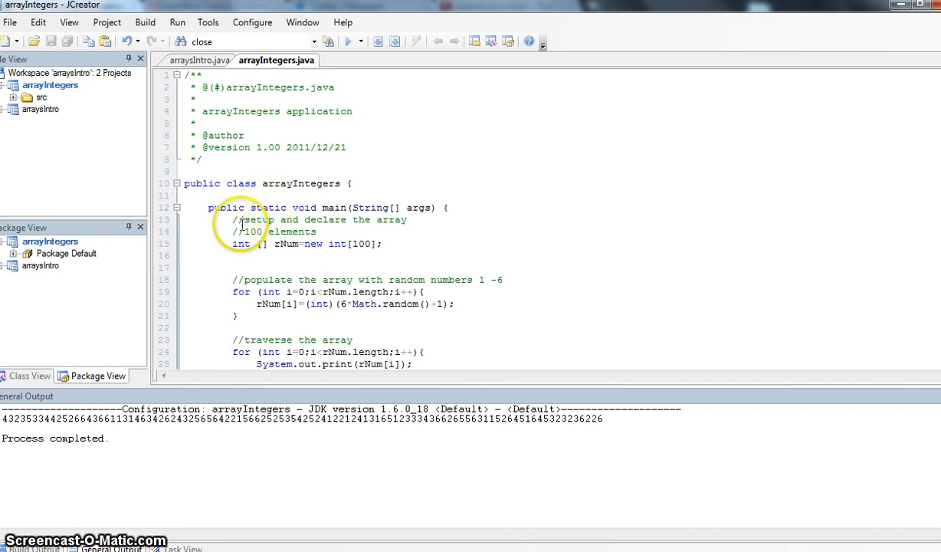
mouse_move(411, 234)
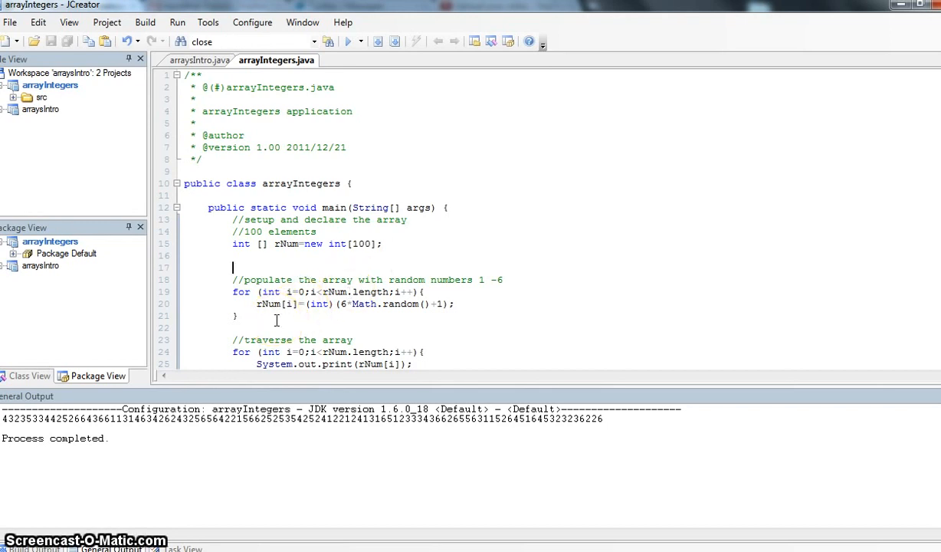
mouse_move(233, 288)
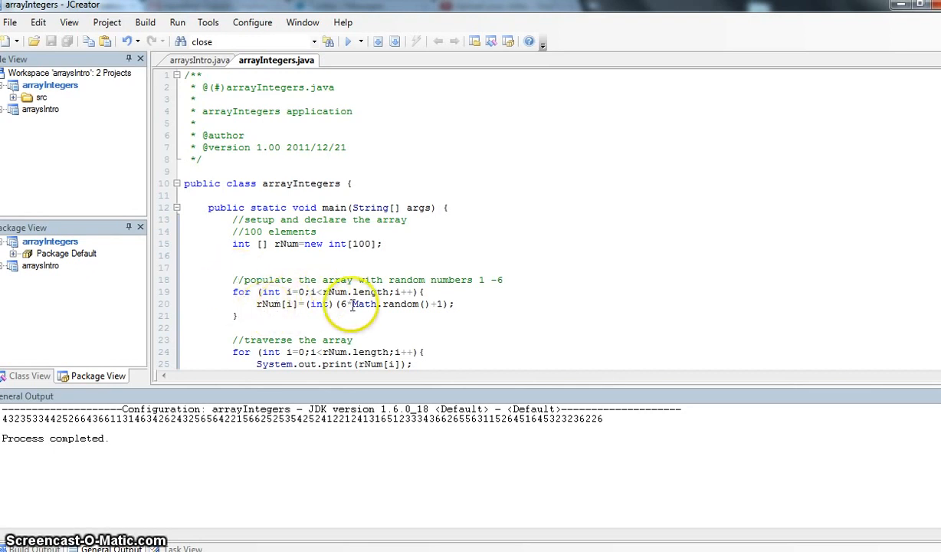
mouse_move(491, 273)
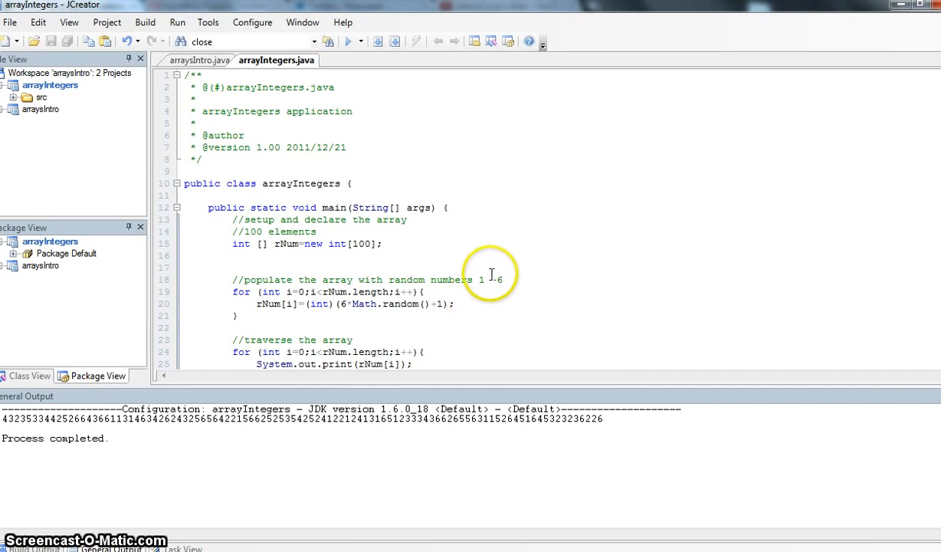
mouse_move(521, 281)
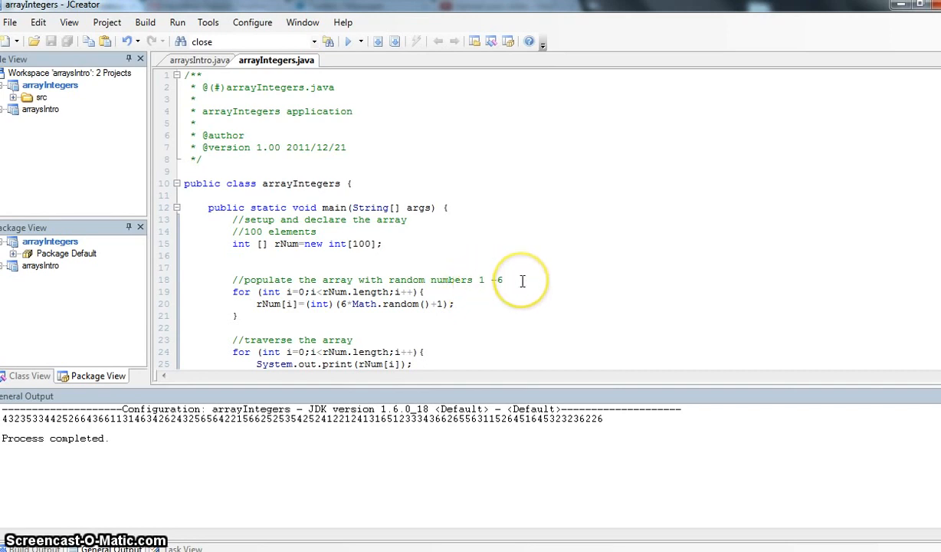
mouse_move(233, 314)
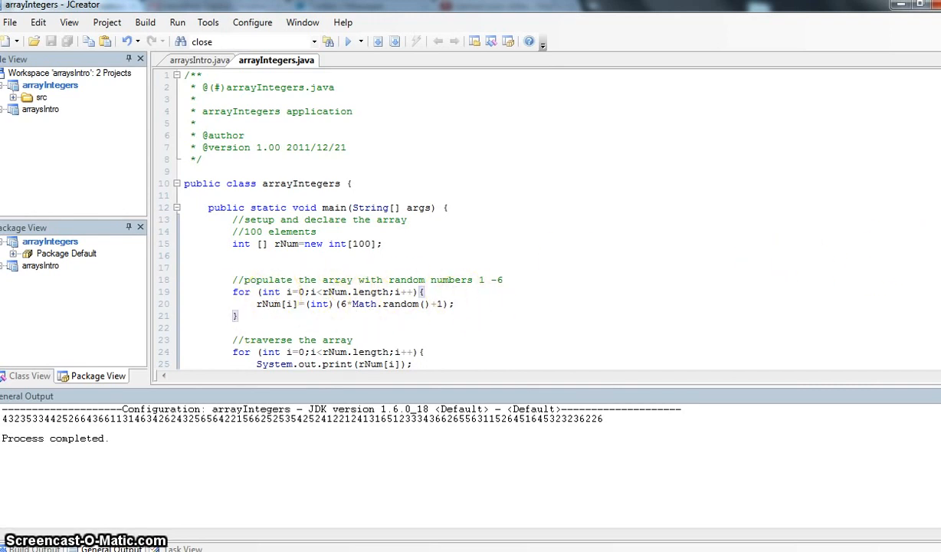
Rerun arrayIntegers to print a fresh line of random dice-roll digits 1–6.
scroll("down", 3)
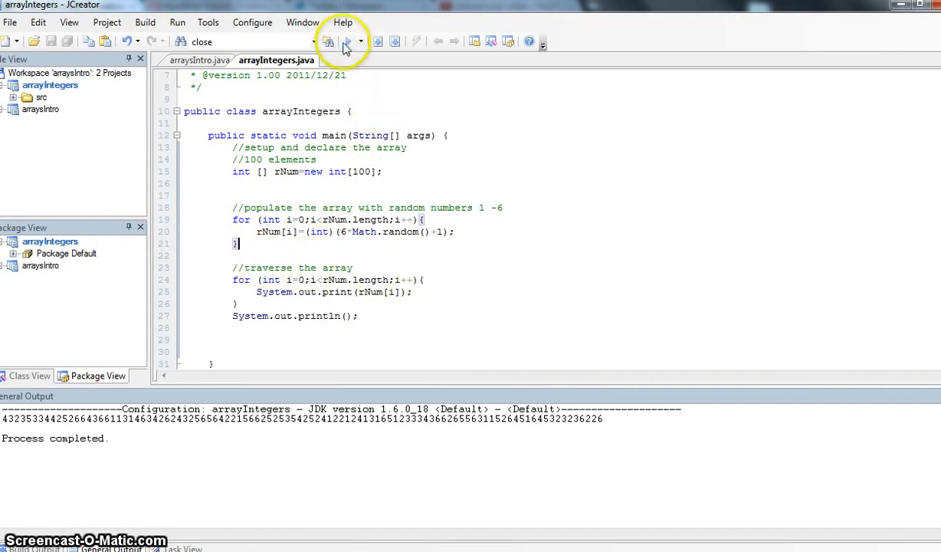
left_click(328, 41)
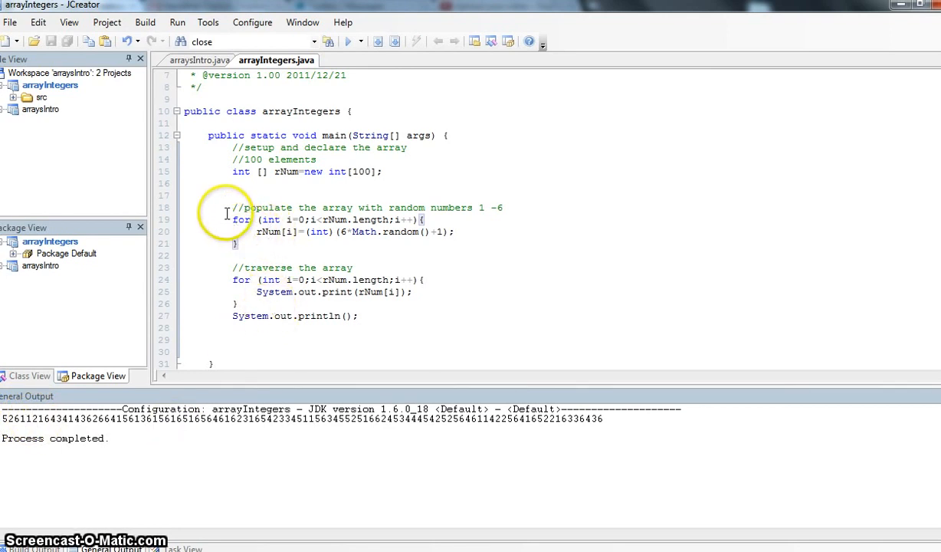
mouse_move(472, 247)
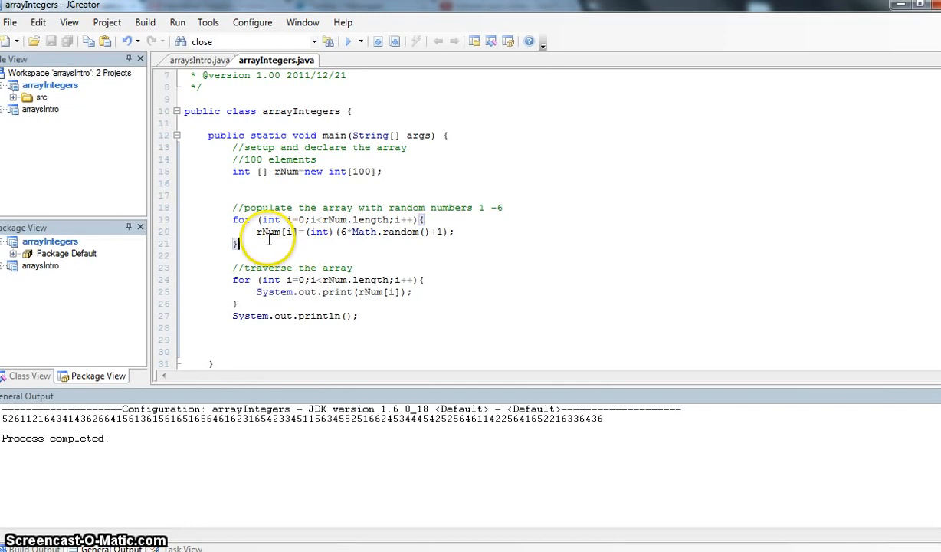
mouse_move(347, 244)
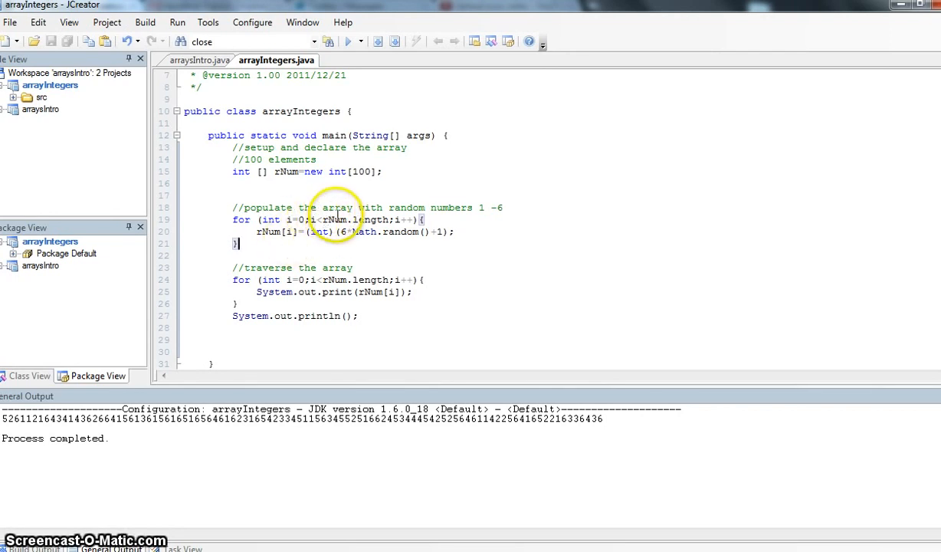
mouse_move(390, 221)
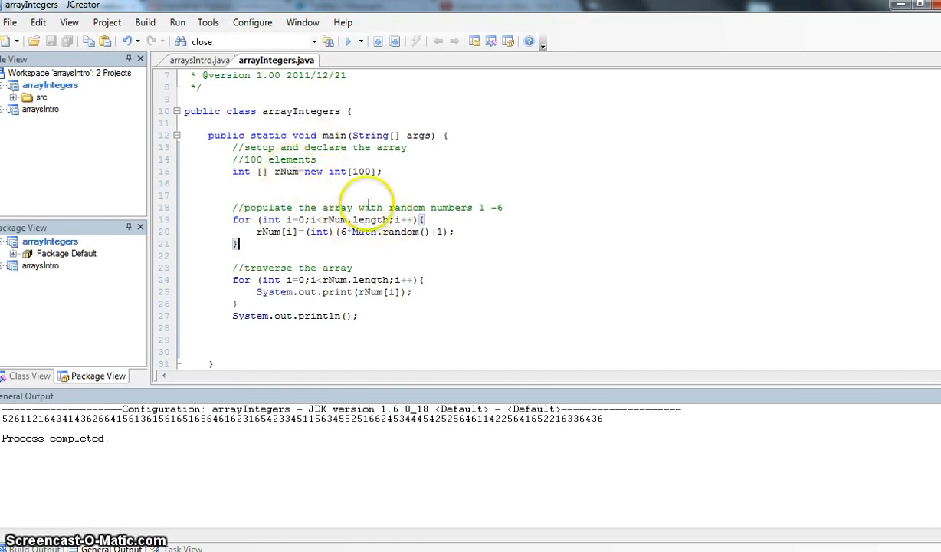
mouse_move(365, 219)
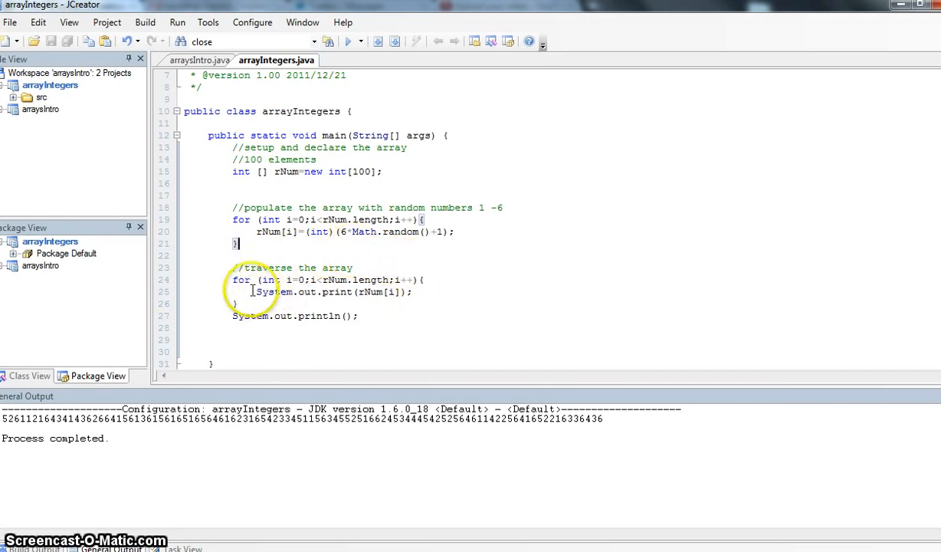
mouse_move(307, 294)
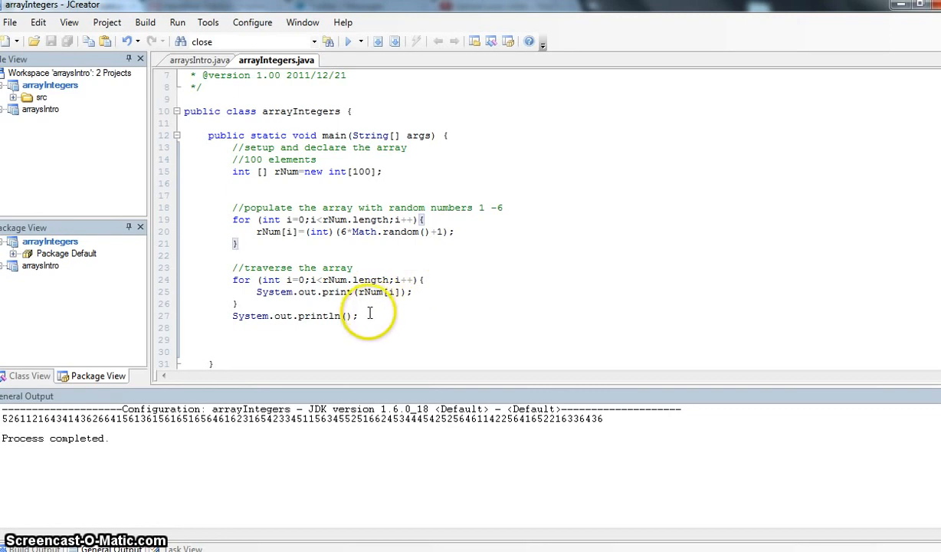
mouse_move(269, 334)
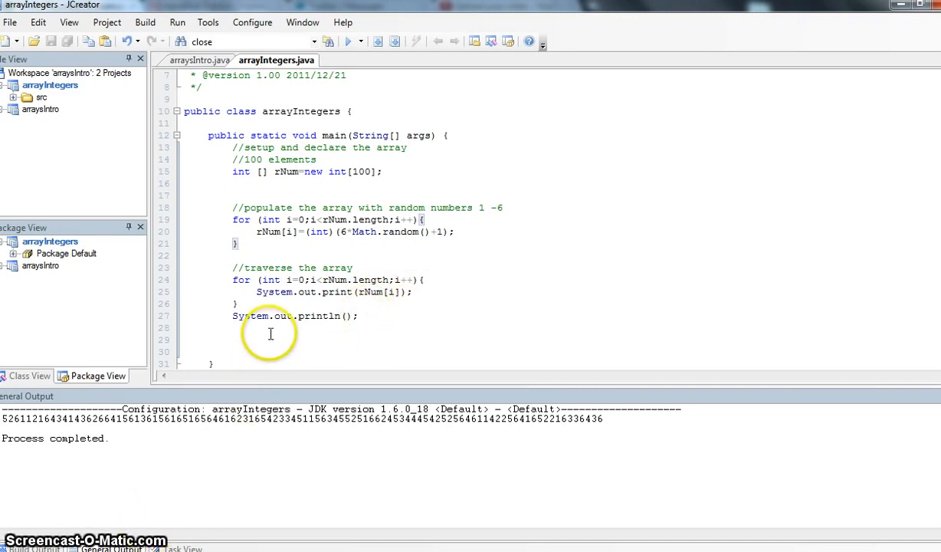
mouse_move(257, 131)
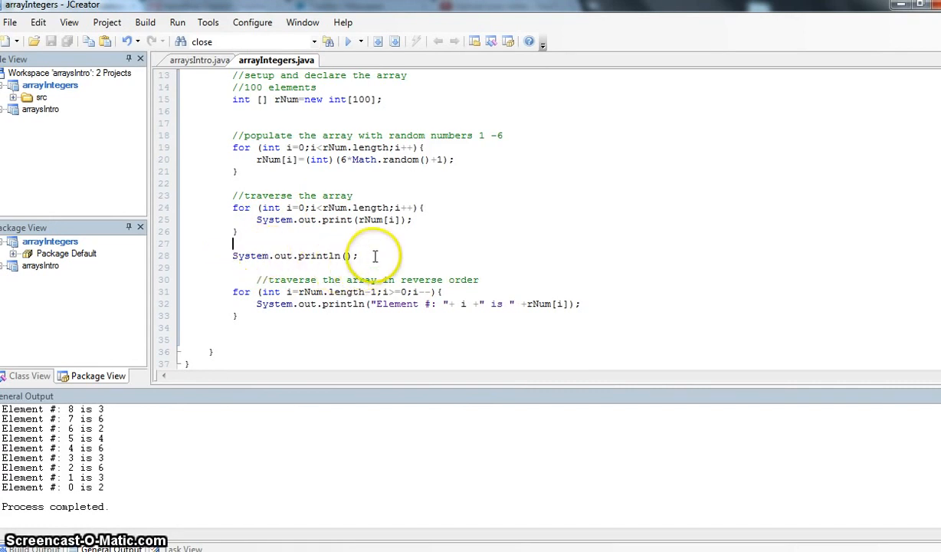
mouse_move(279, 261)
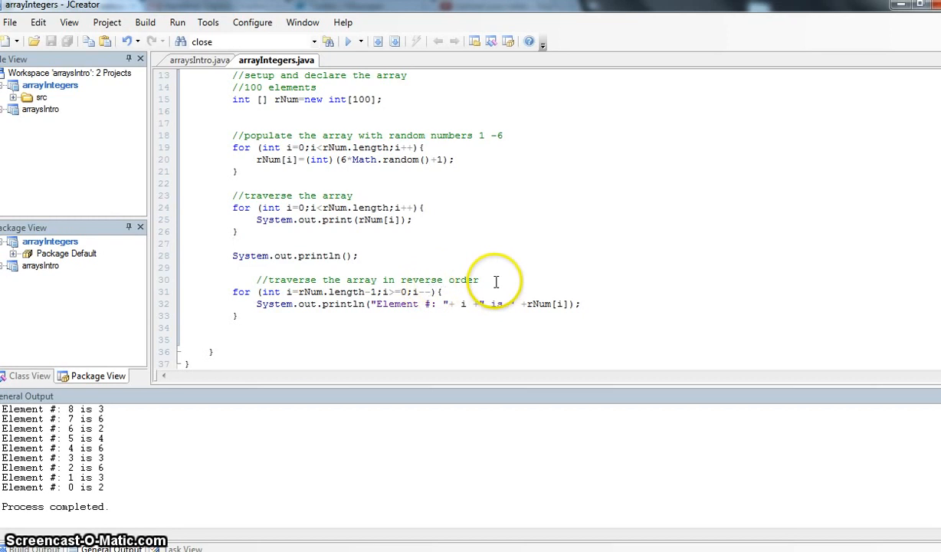
mouse_move(245, 291)
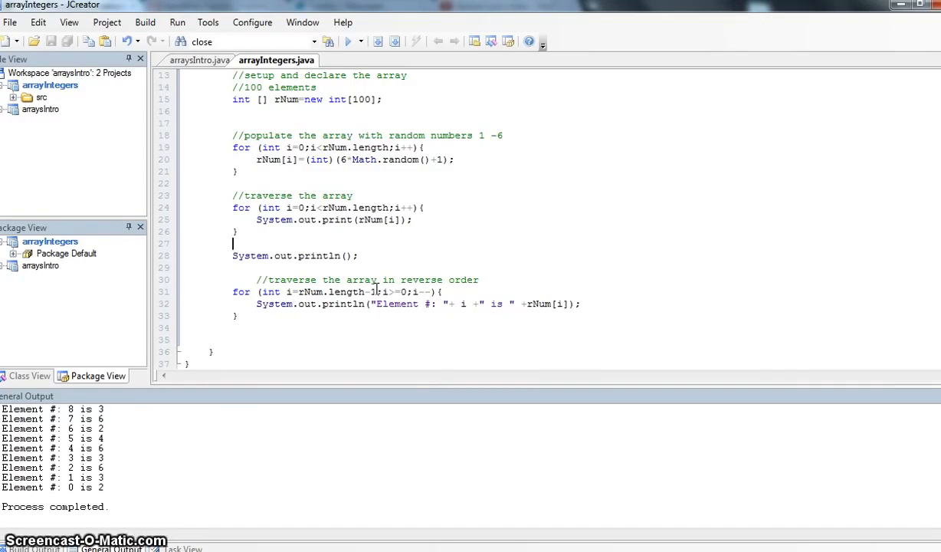
mouse_move(383, 291)
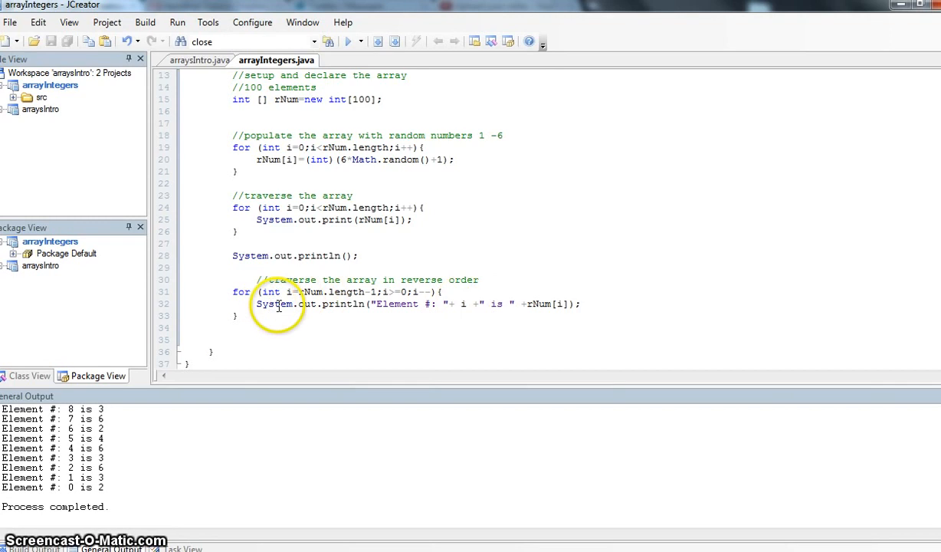
Add a loop from rNum.length-1 down to 0 printing "Element #: " + i + " is " + rNum[i].
left_click(254, 303)
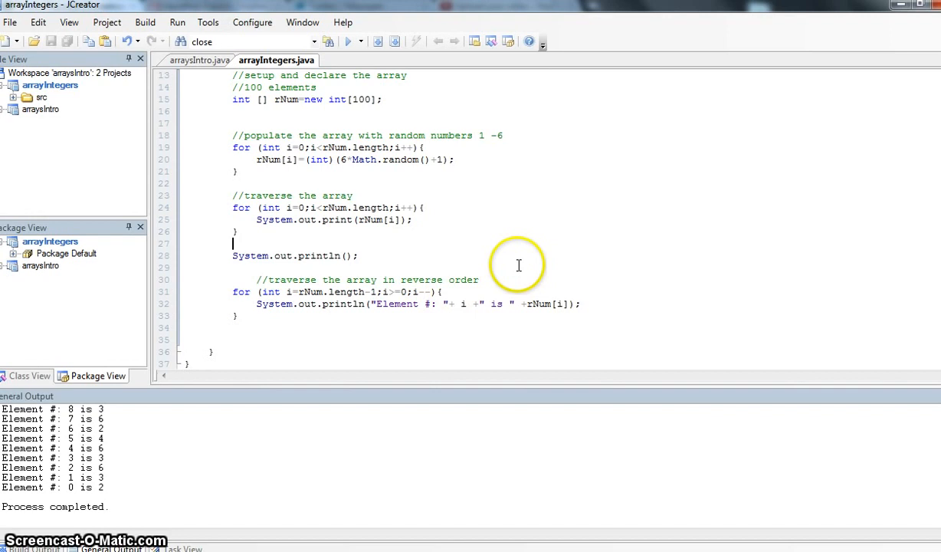
mouse_move(276, 209)
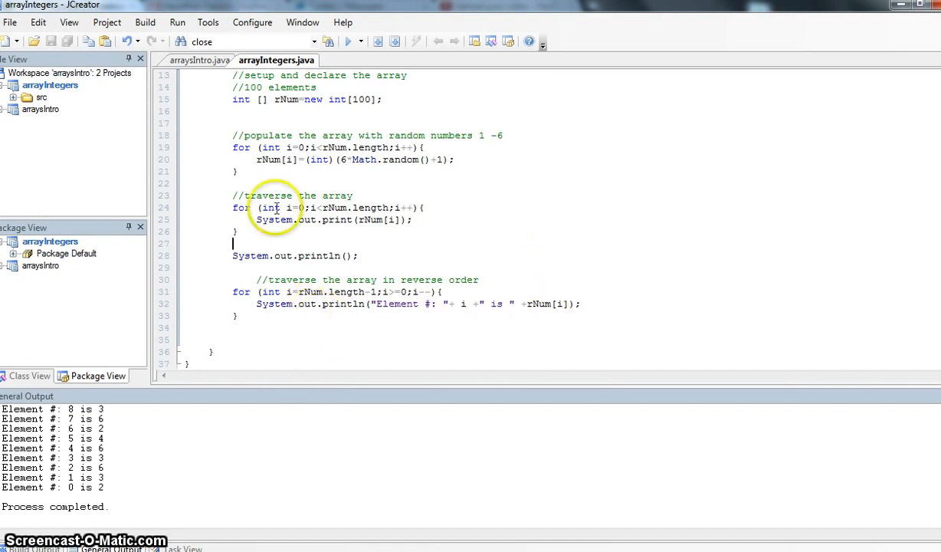
mouse_move(346, 41)
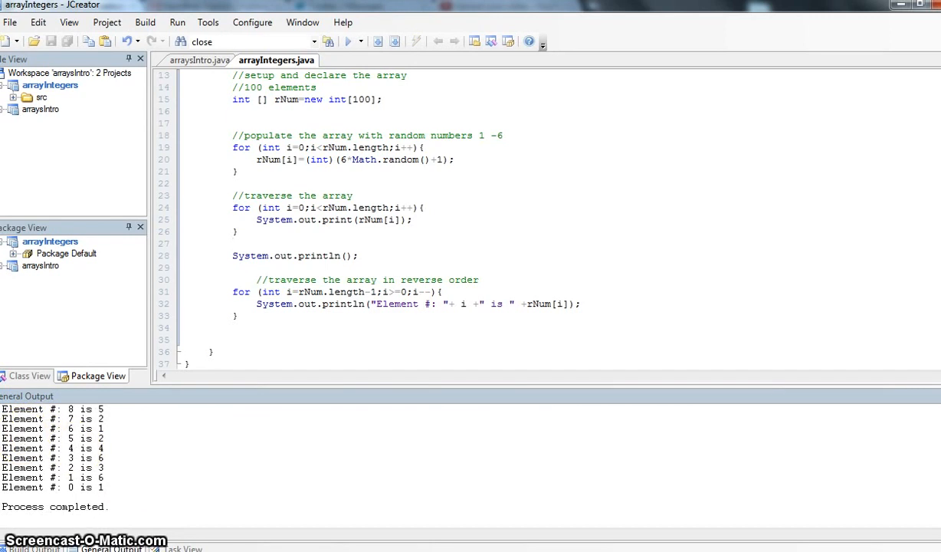
Run the project and review the output listing Element 99 down to Element 0.
left_click(233, 243)
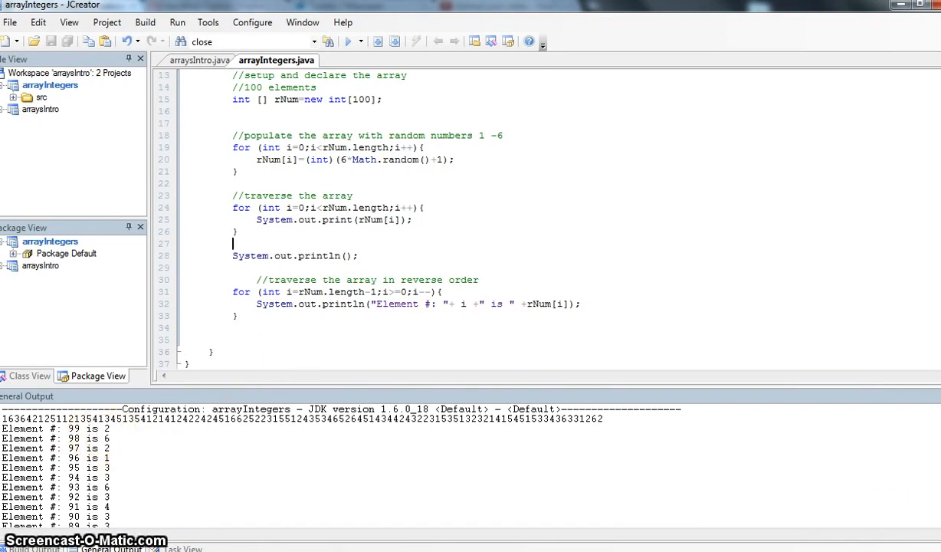
scroll("down", 3)
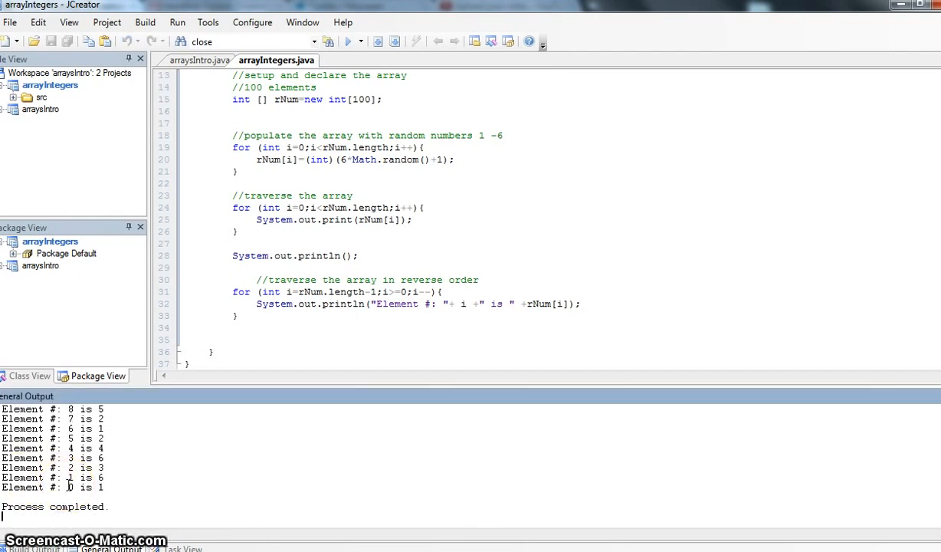
mouse_move(199, 444)
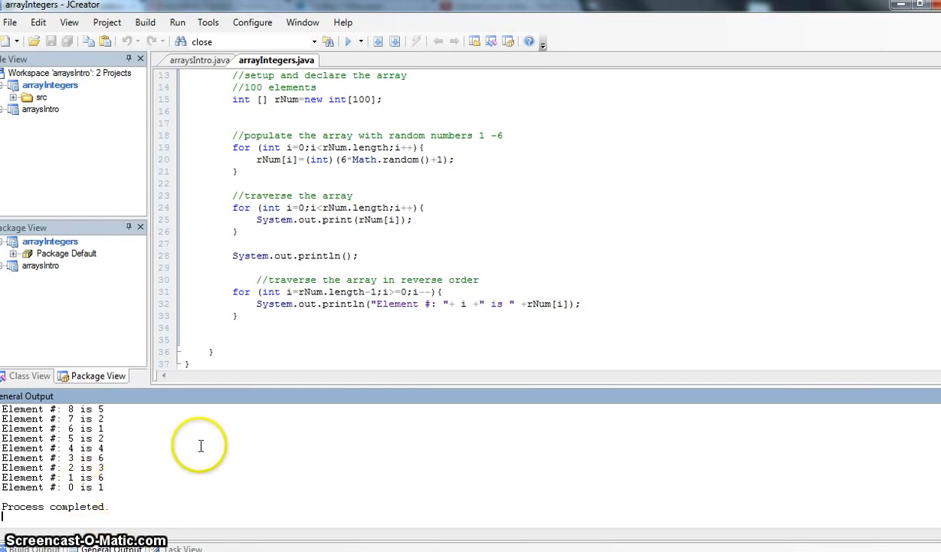
mouse_move(252, 315)
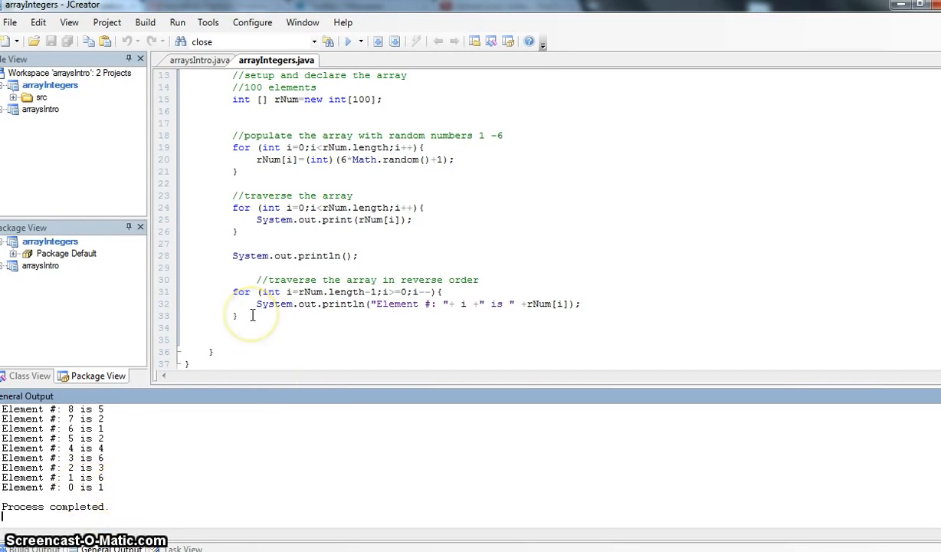
mouse_move(253, 314)
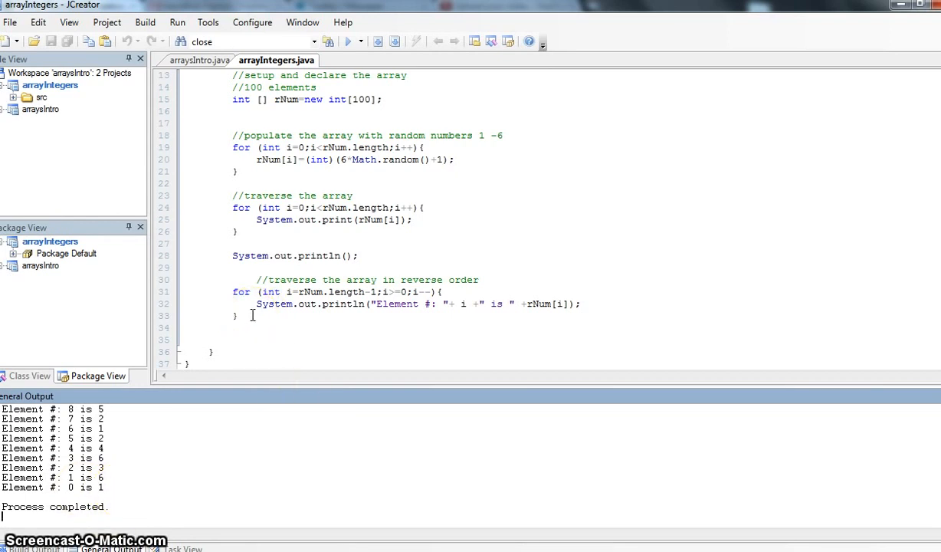
mouse_move(199, 533)
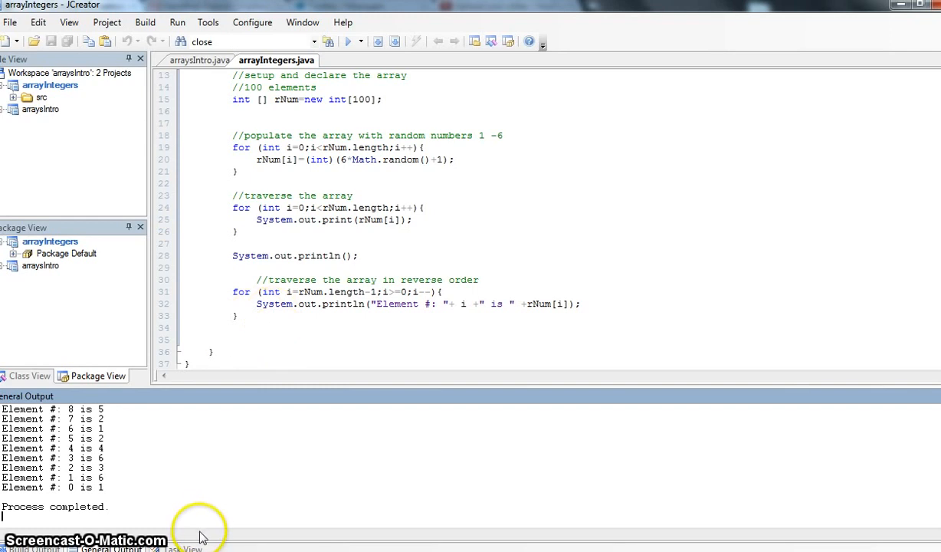
mouse_move(393, 282)
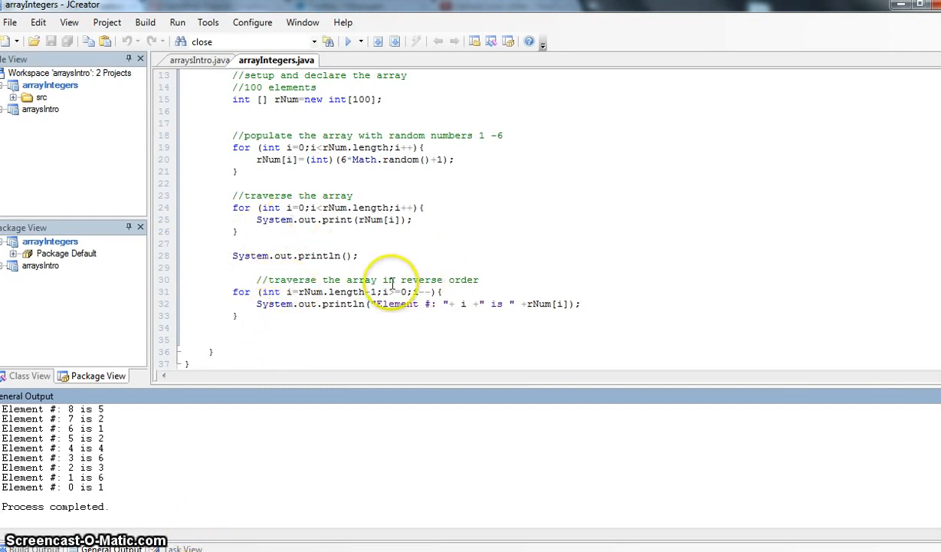
mouse_move(339, 292)
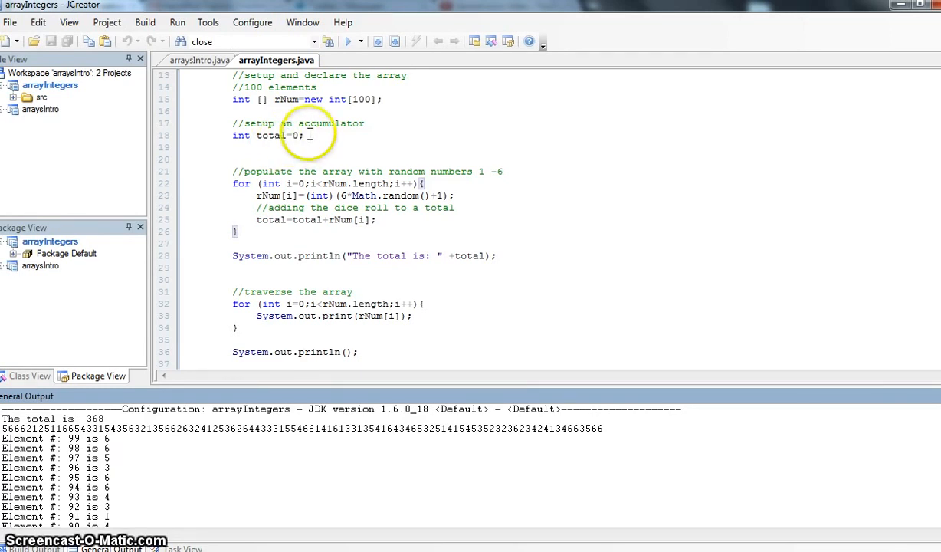
mouse_move(304, 141)
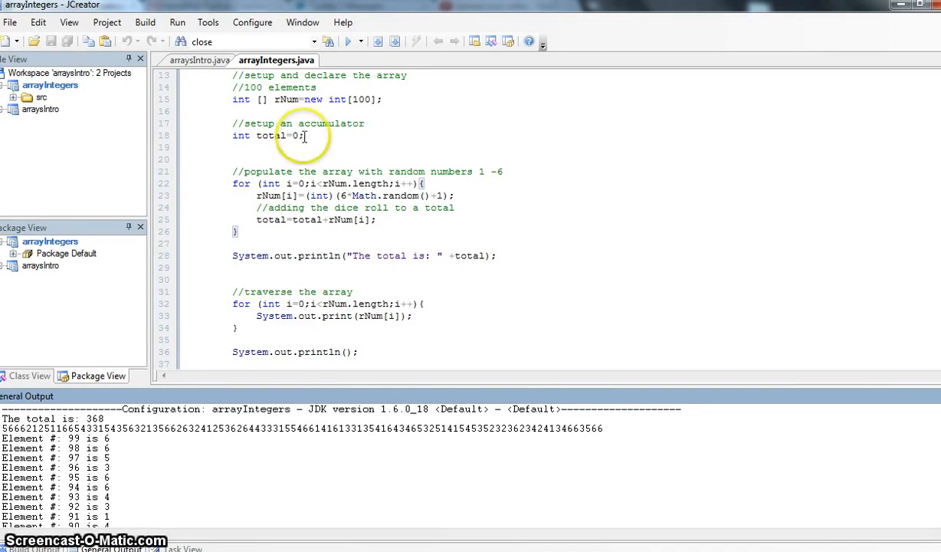
mouse_move(268, 190)
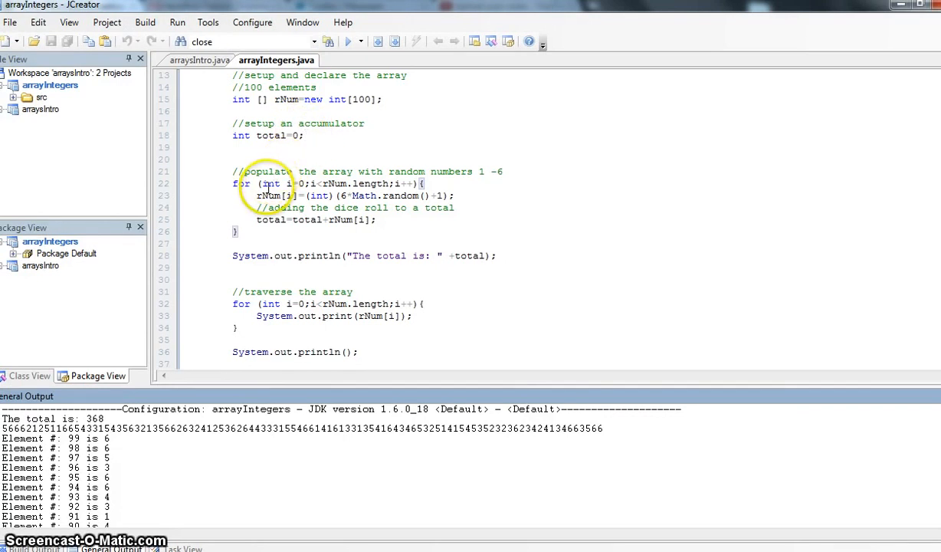